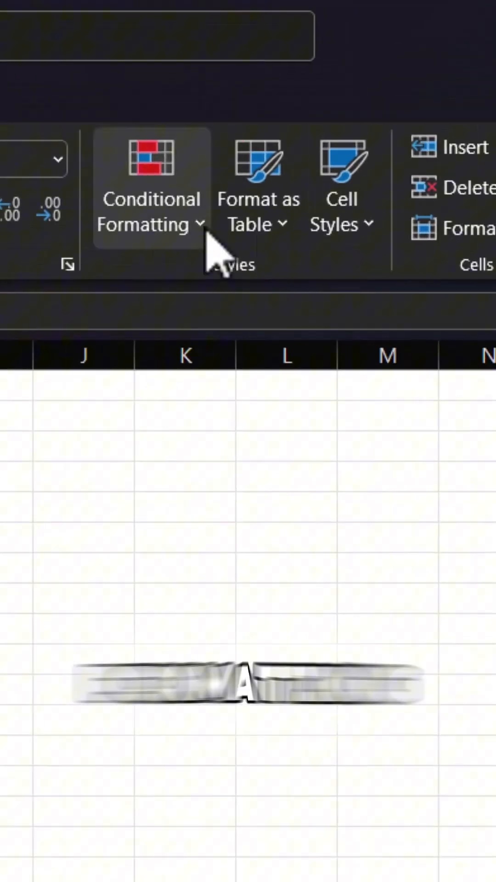
- Create a new formula-based conditional formatting rule =$C6>90 and open its Format settings
click(143, 211)
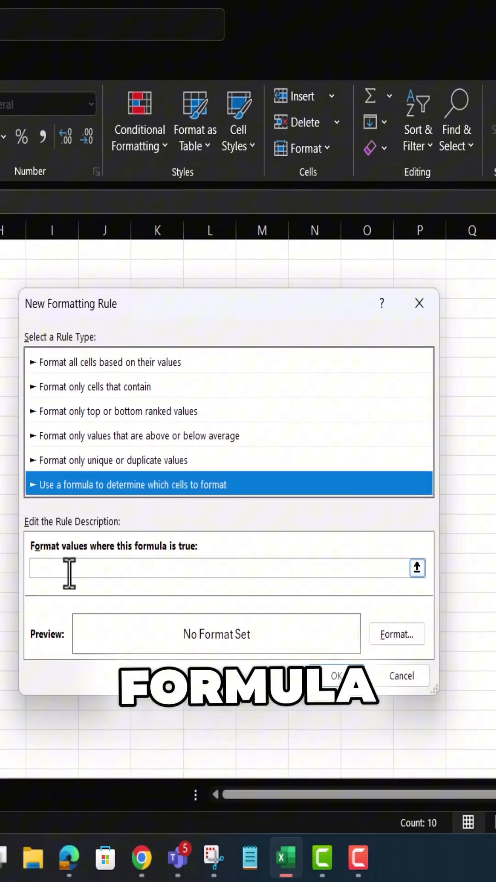
text(=)
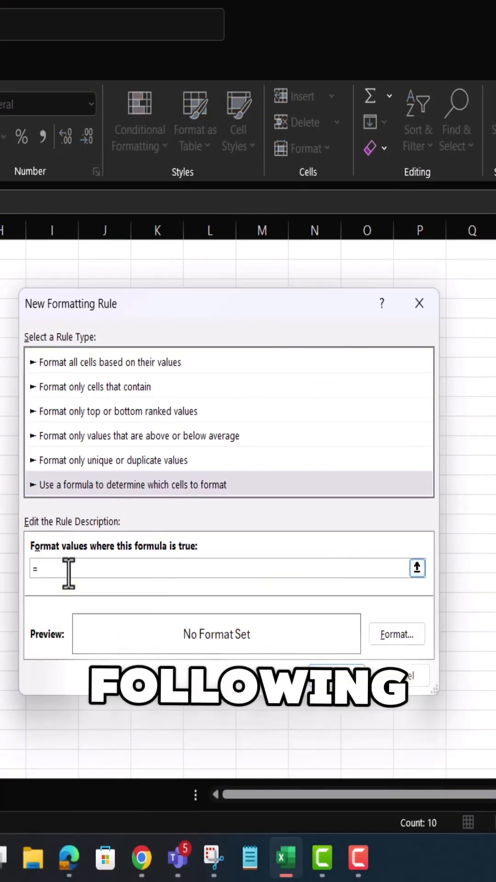
text($c6>90)
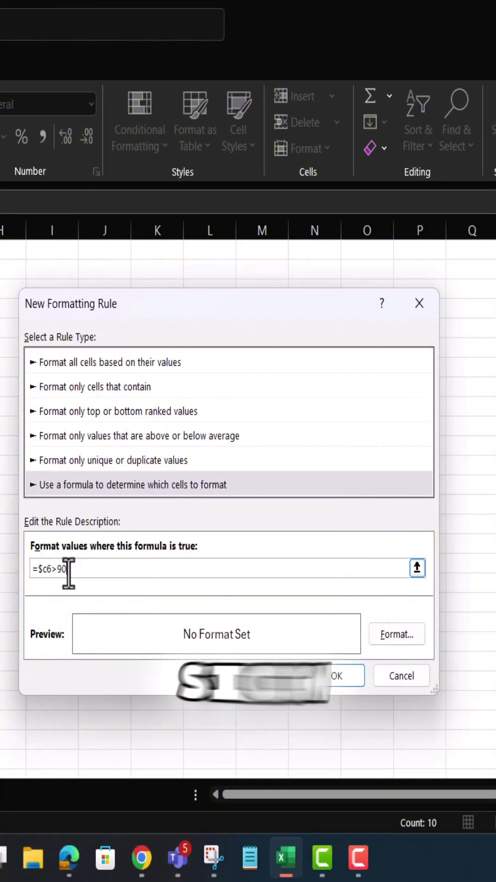
click(397, 635)
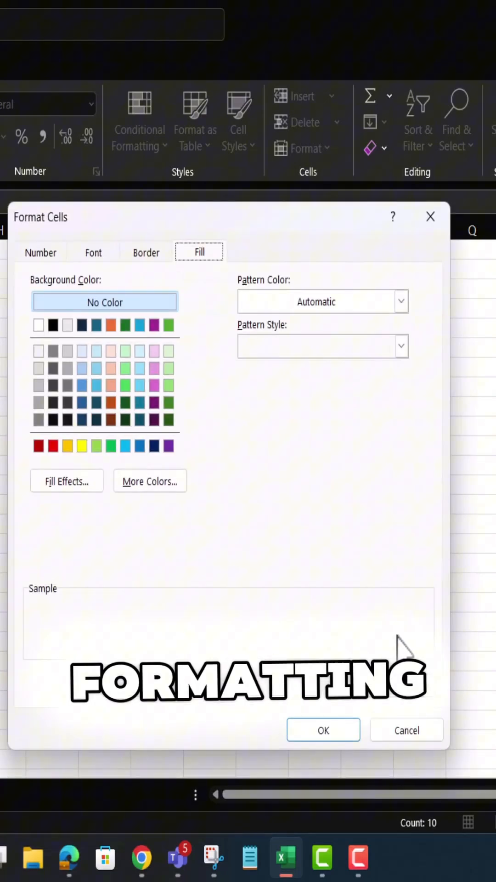
- Choose a green fill for the =$C6>90 rule and confirm it
click(110, 445)
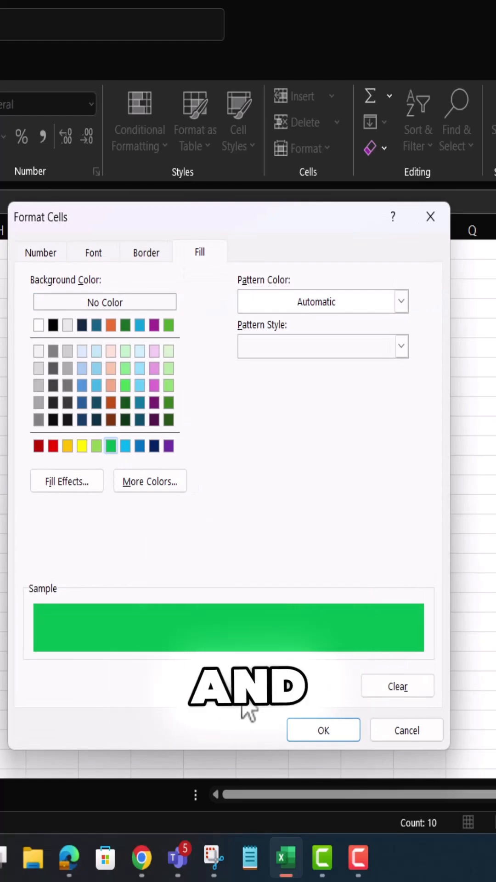
click(322, 730)
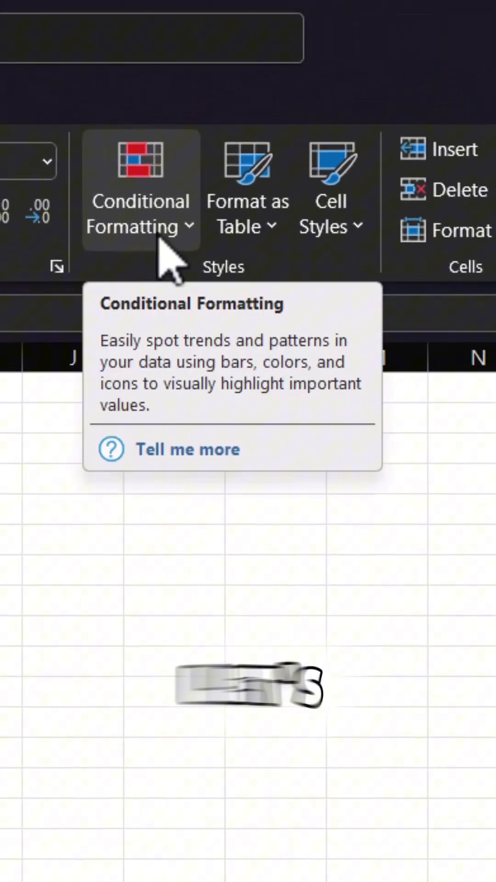
- Add a second formula-based rule =$C6<80 and open its Format settings
click(139, 214)
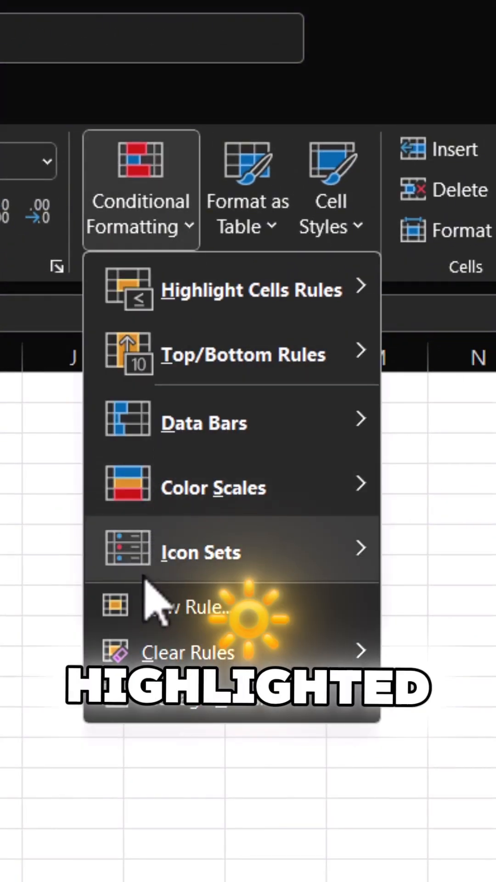
click(186, 604)
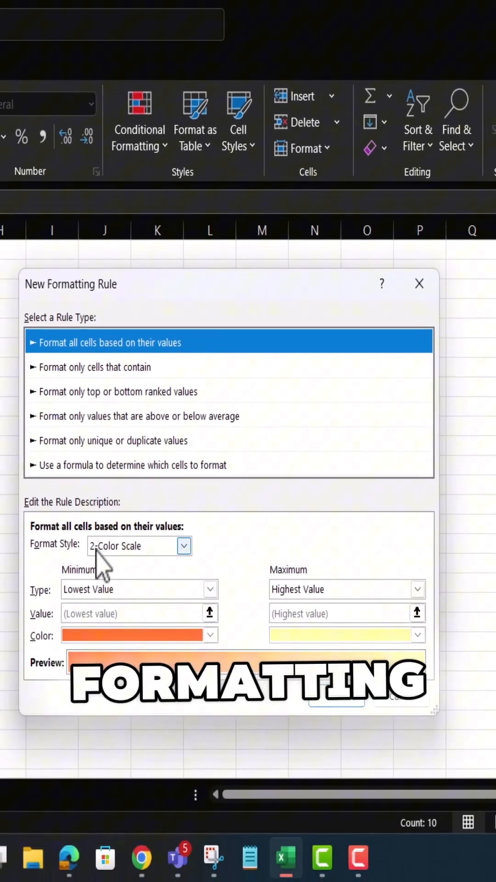
click(133, 464)
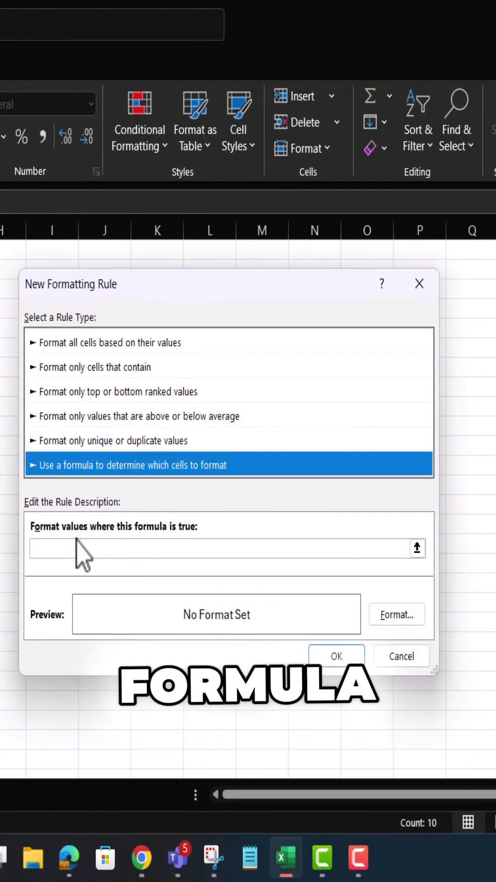
text(=$)
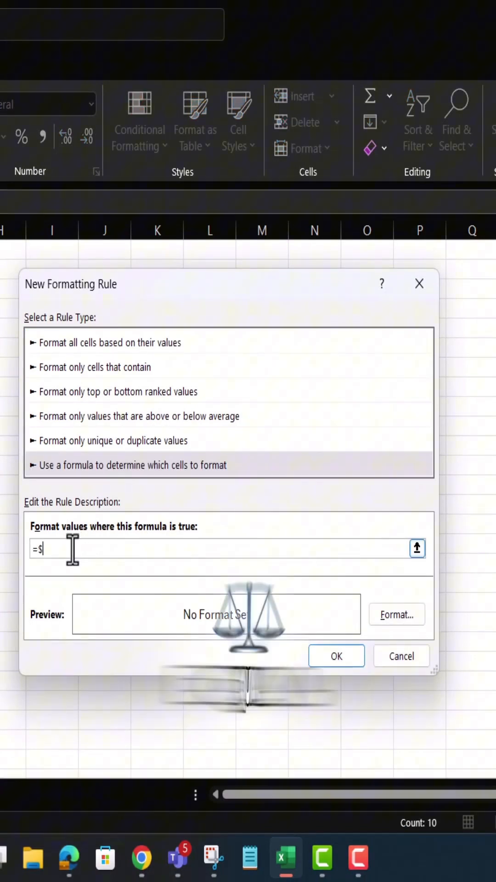
text(C6)
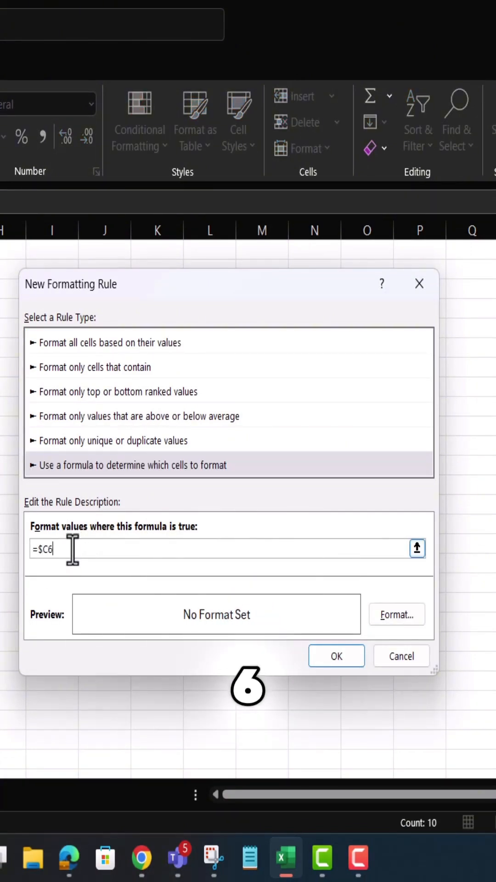
text(<80)
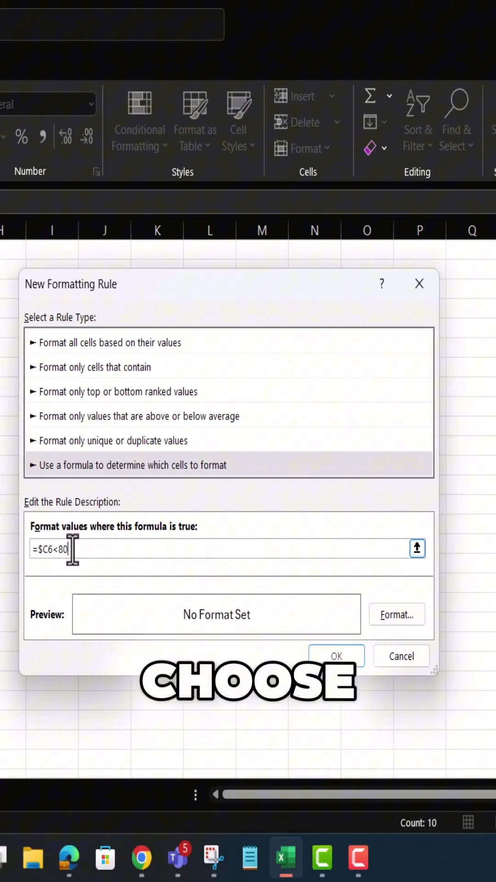
click(396, 615)
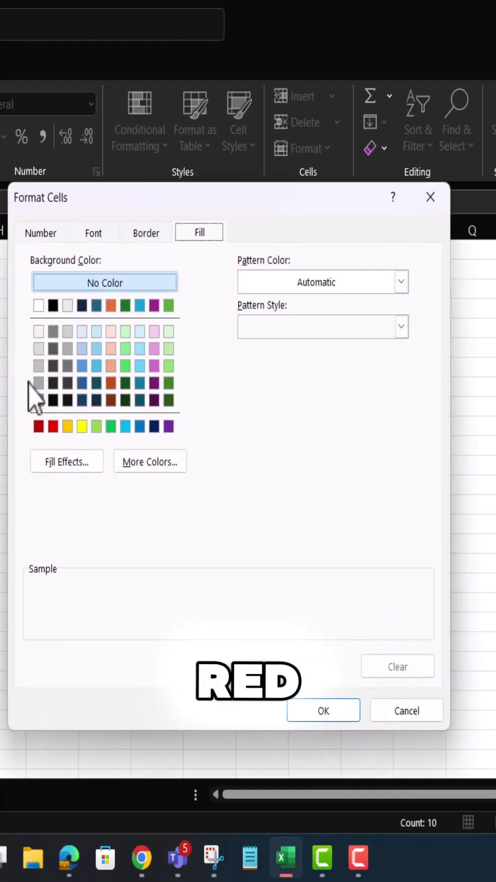
- Choose a red fill for the =$C6<80 rule and confirm it
click(52, 426)
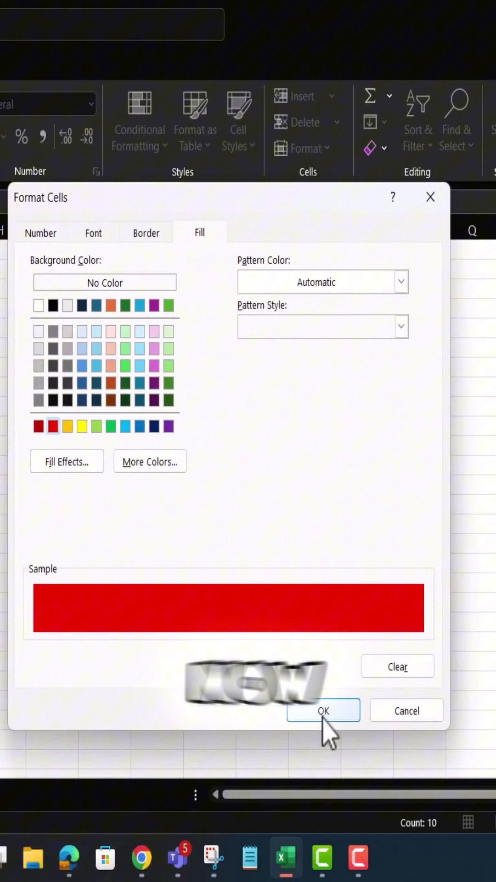
click(324, 710)
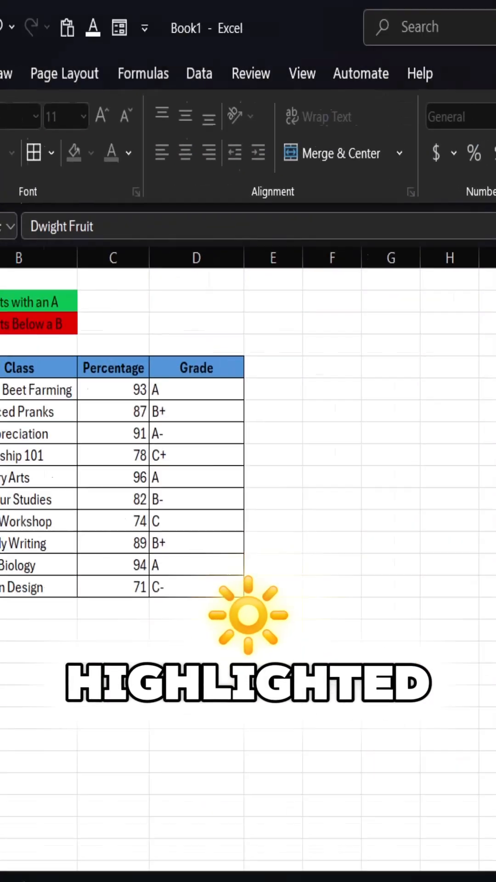